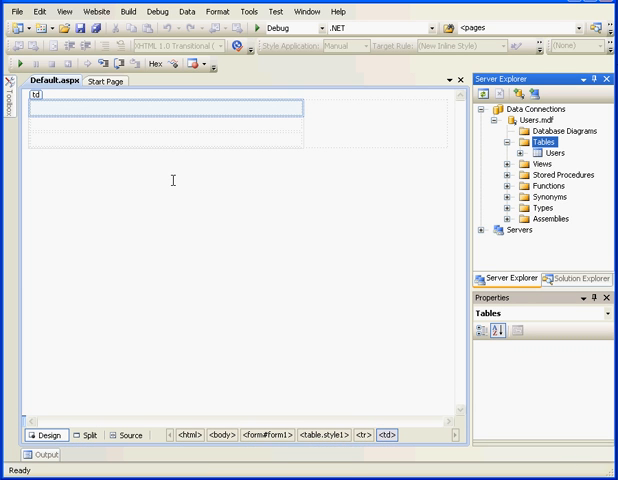
- Open the Users table's data to view its stored rows
click(549, 152)
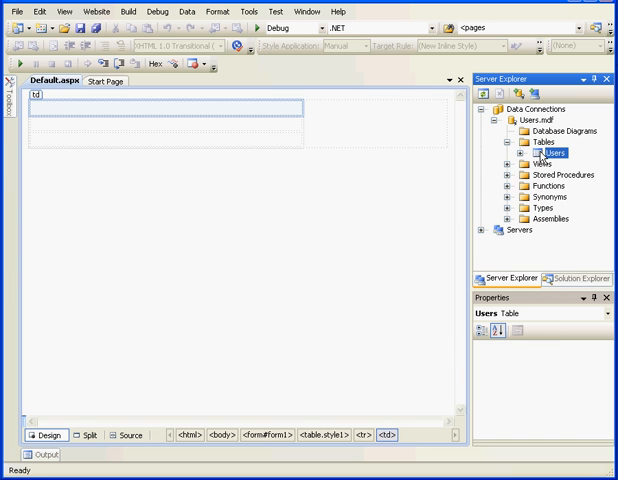
right_click(540, 152)
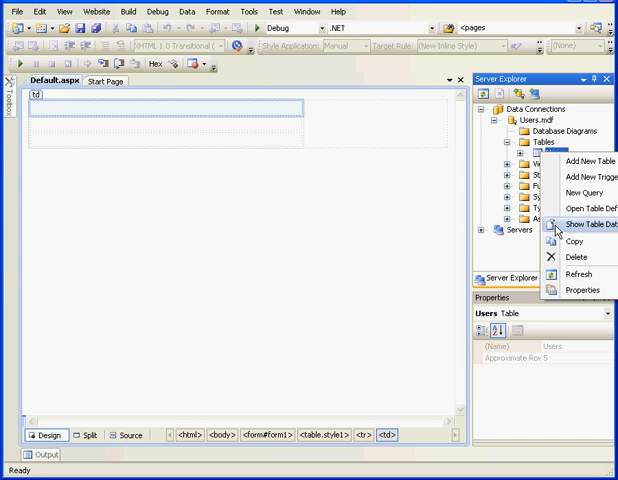
click(583, 223)
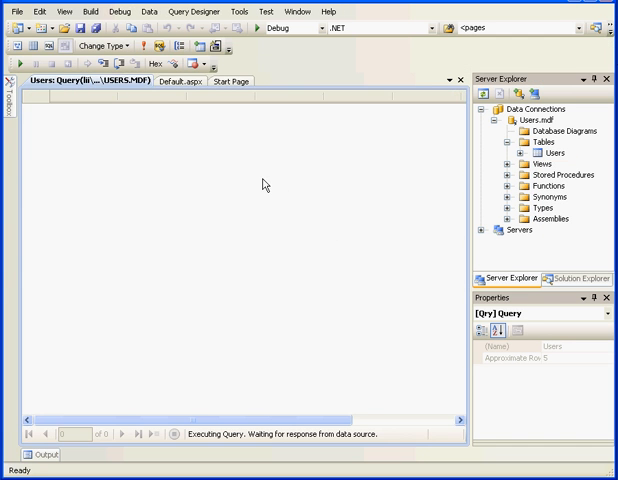
mouse_move(205, 150)
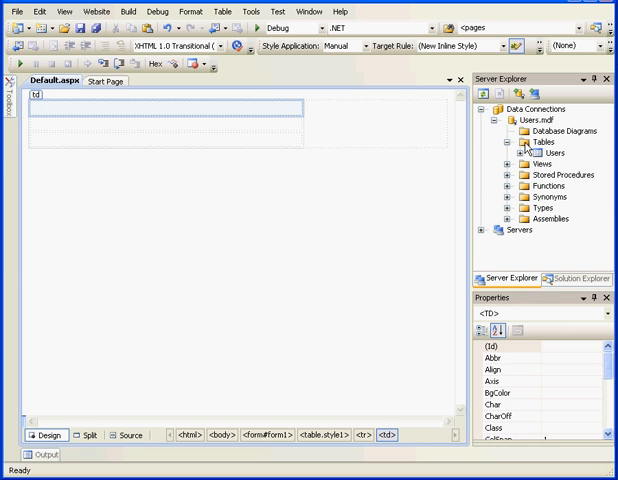
- Design a new table with NewsLetterID int identity primary key and NewsLetterName varchar(50)
right_click(520, 143)
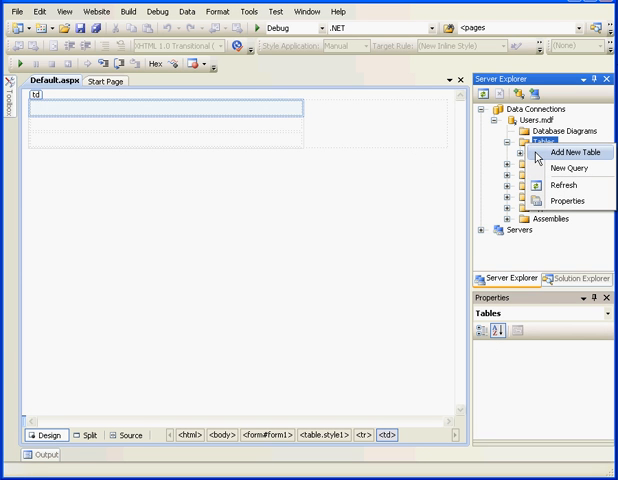
click(574, 151)
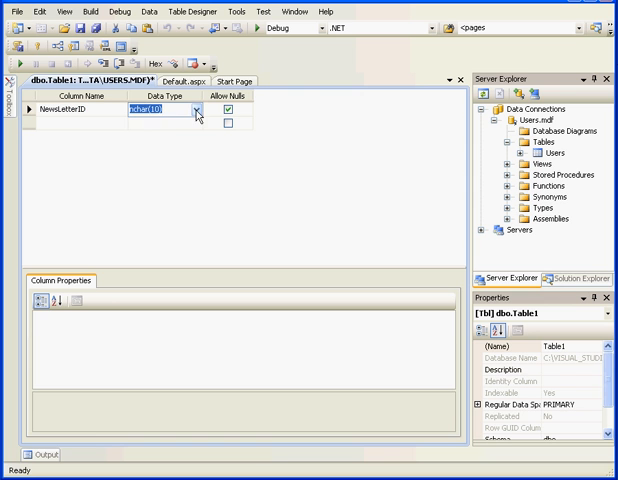
click(207, 112)
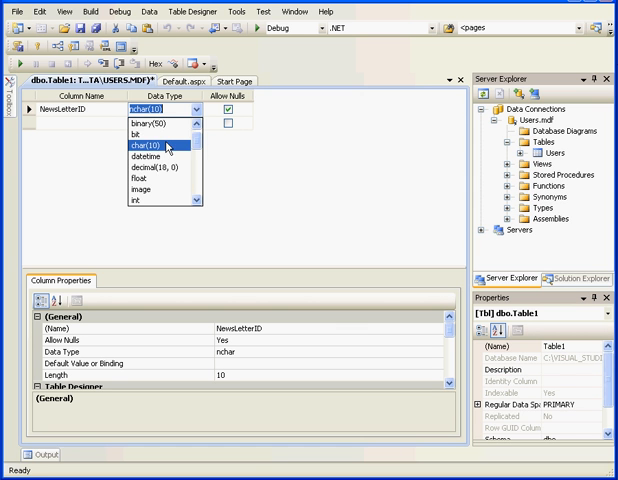
click(152, 148)
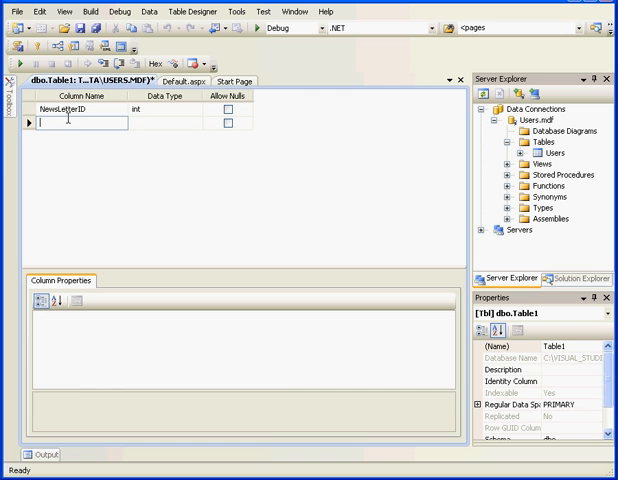
text(N)
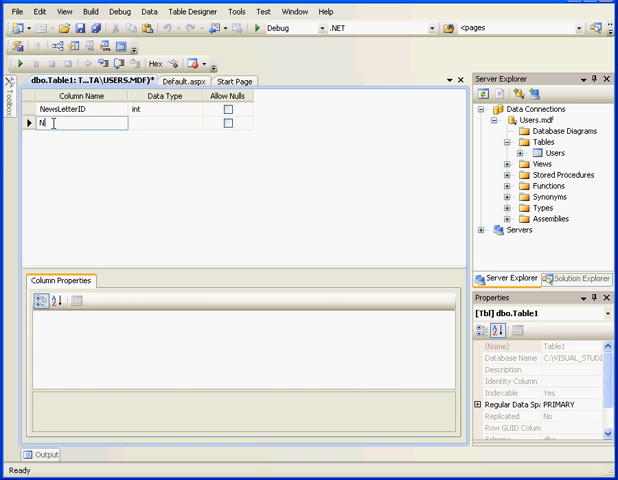
text(NewsLetterName)
click(165, 123)
text(varchar(50))
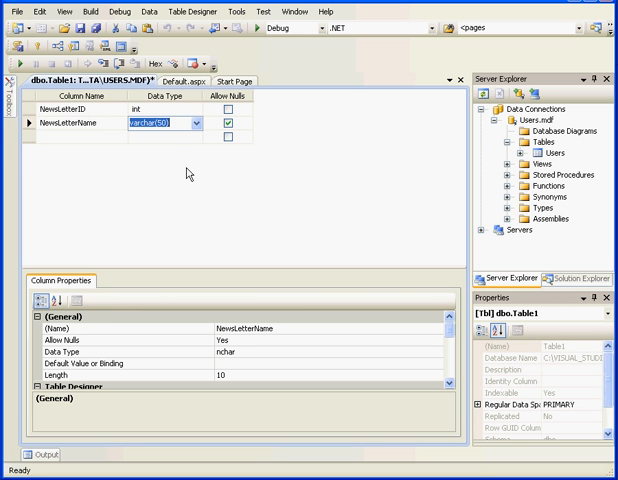
click(235, 123)
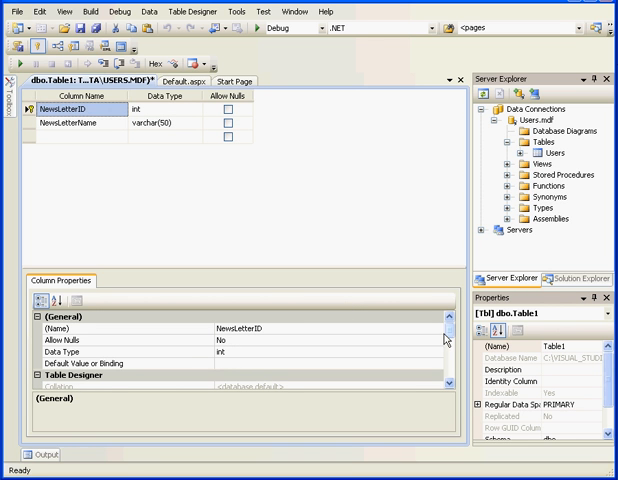
scroll(down, 3)
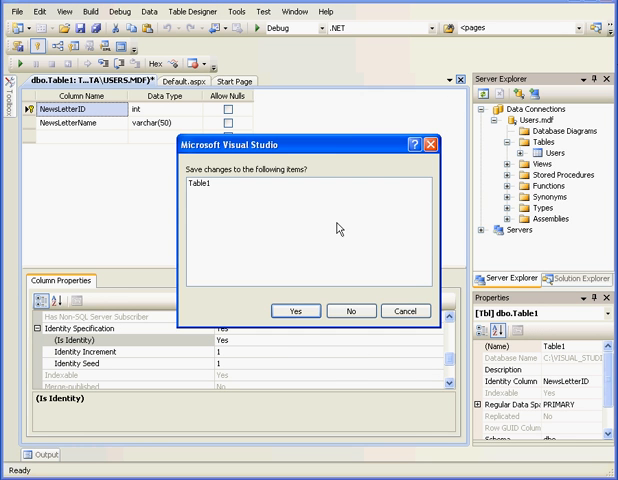
- Confirm saving the new table under the name NewsLetters
click(294, 311)
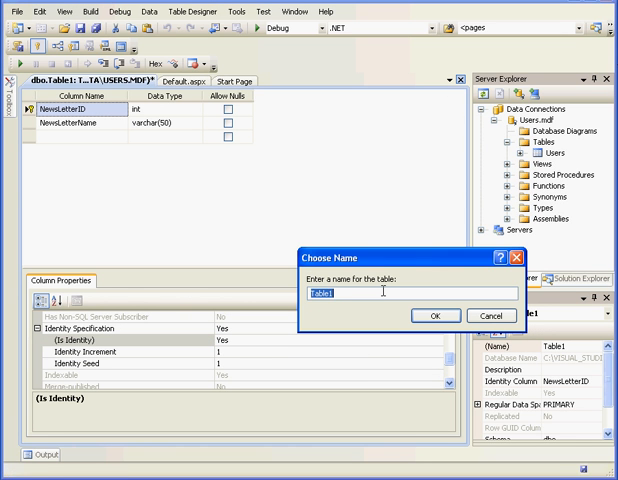
text(News)
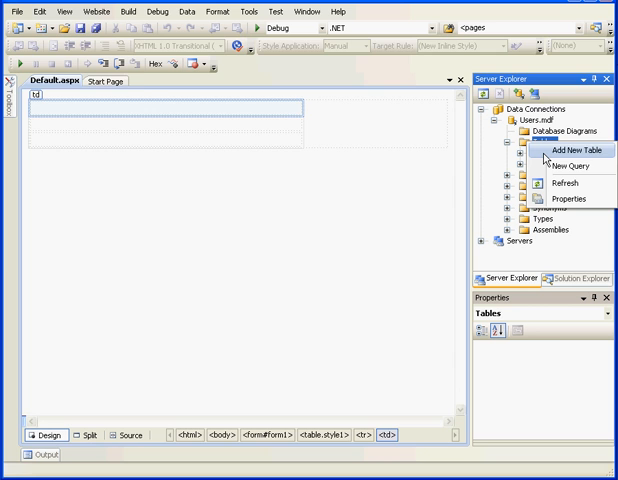
- Start another table with NumOfSendsID as its int identity primary key
click(557, 156)
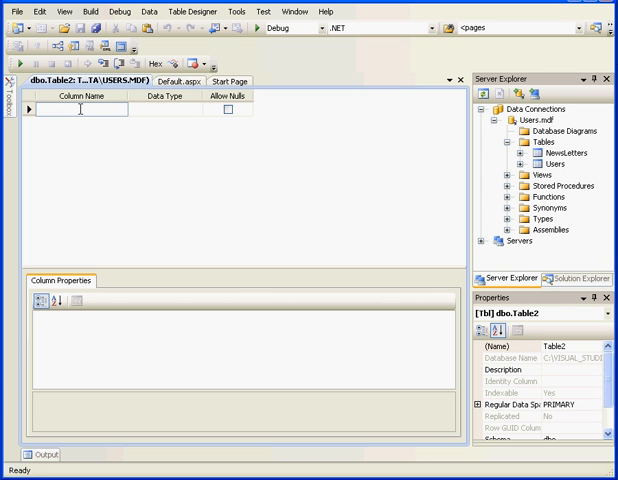
text(Num)
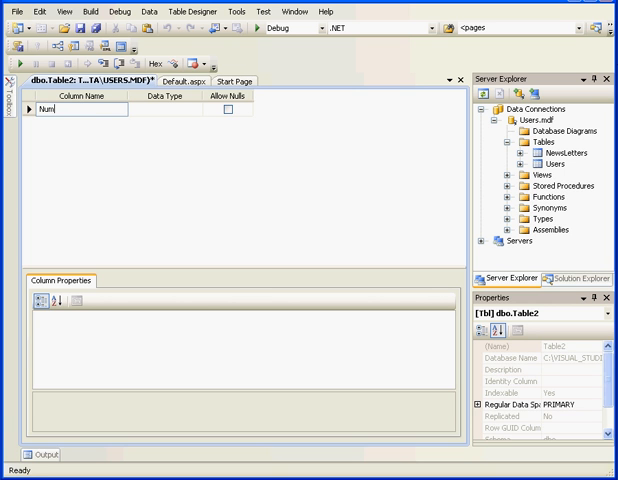
text(OfL)
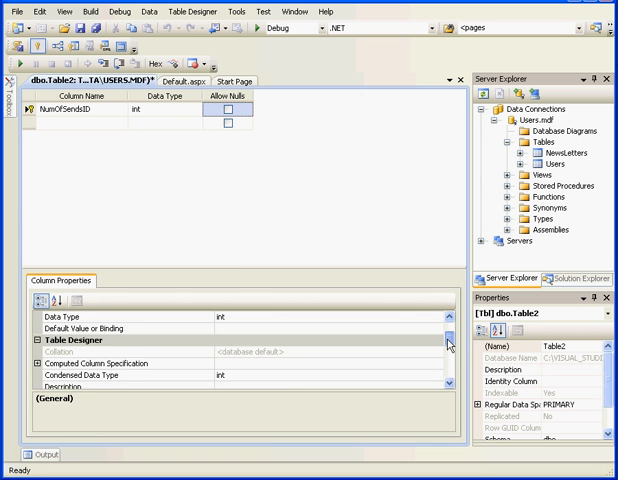
scroll(down, 3)
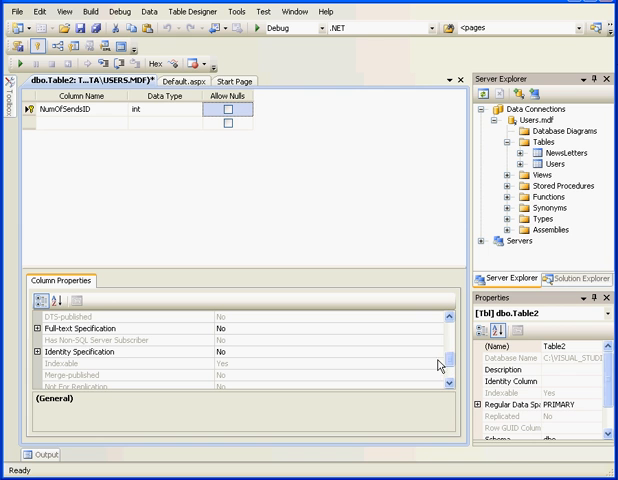
click(100, 352)
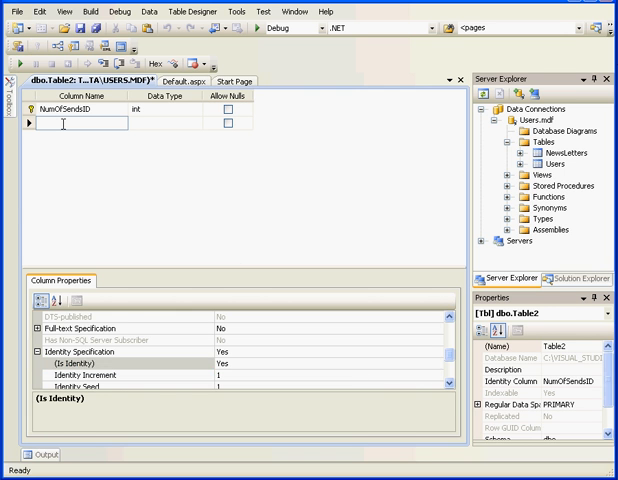
- Add UserID and NewsLetterID as int columns
text(UserID)
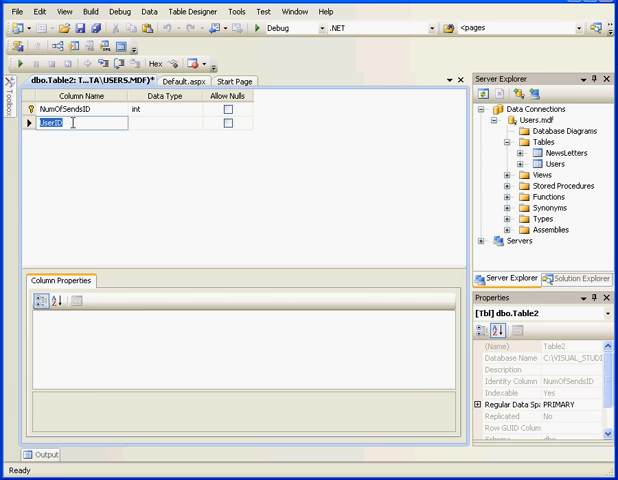
click(196, 128)
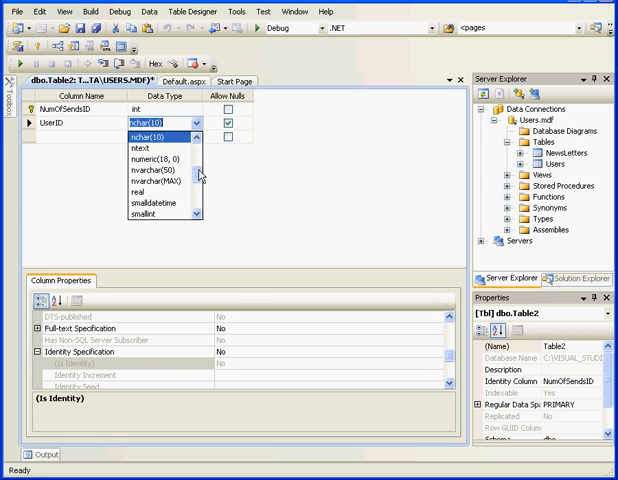
click(160, 131)
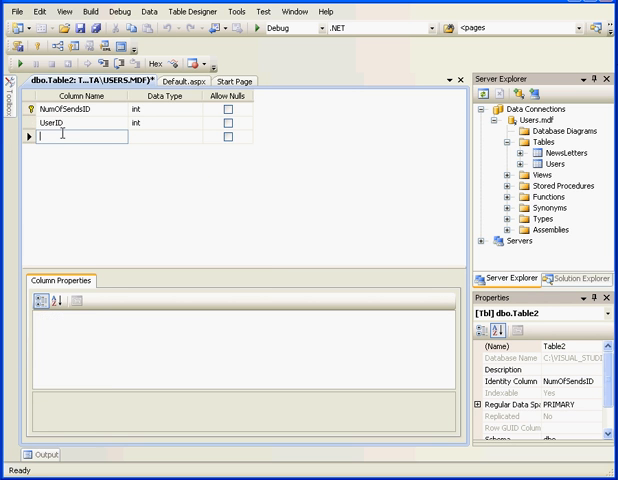
text(N)
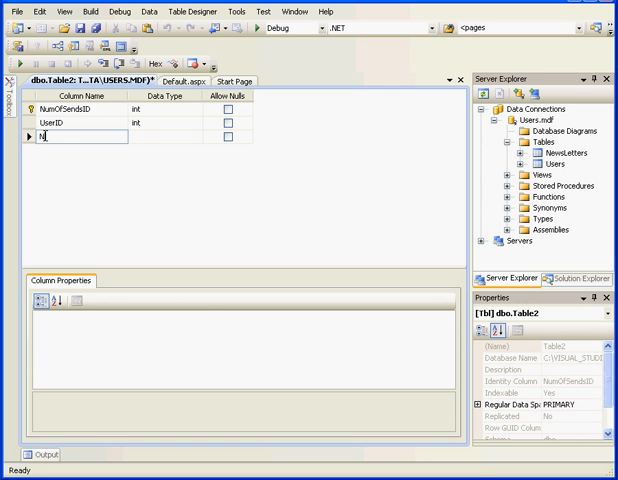
text(ewsL)
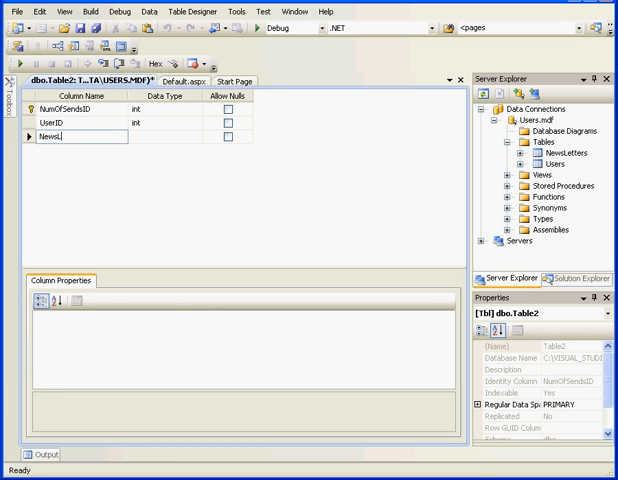
text(etterID)
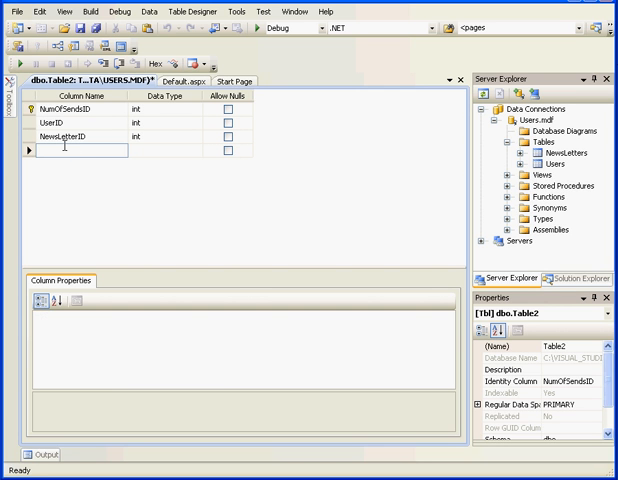
- Add a NumOfSends int column with Allow Nulls unchecked
text(Nul)
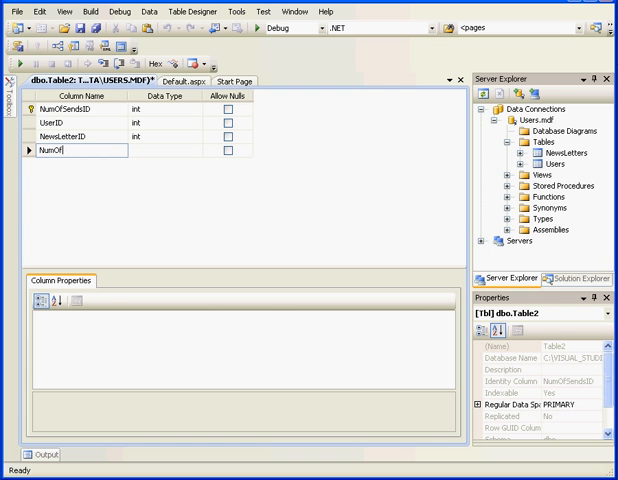
text(Sends)
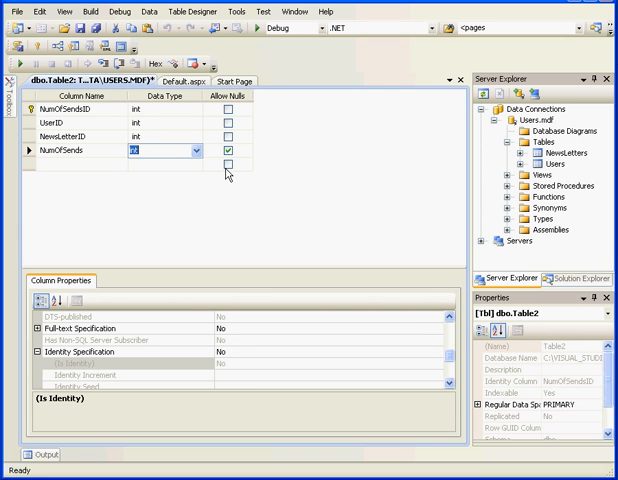
click(233, 158)
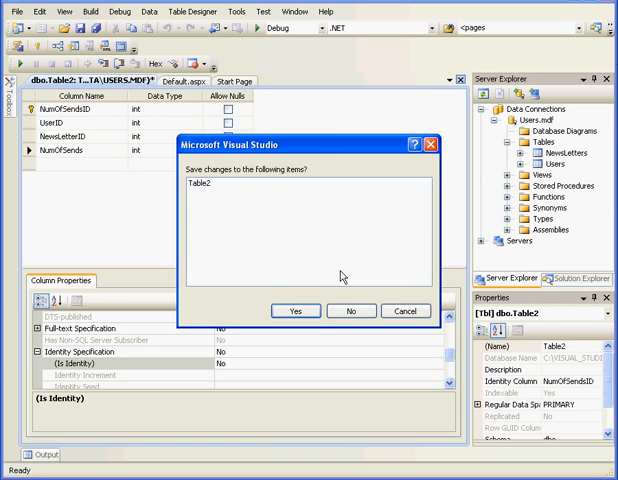
- Confirm saving Table2 and name it NumOfSends
click(293, 310)
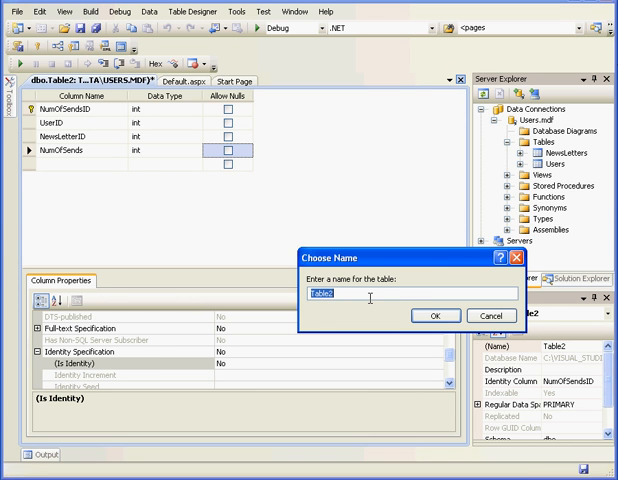
text(Num)
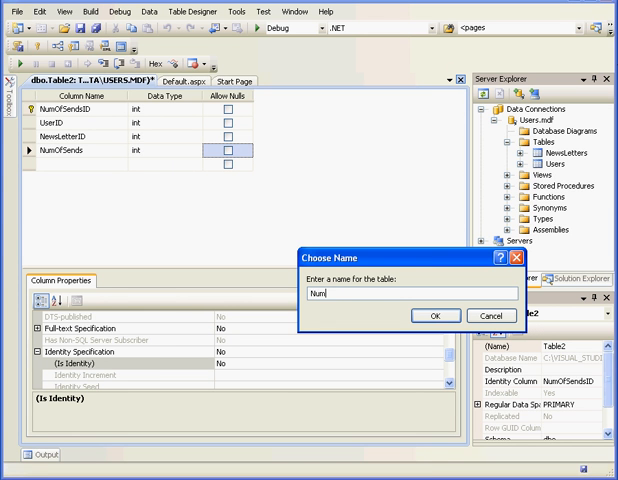
text(OfS)
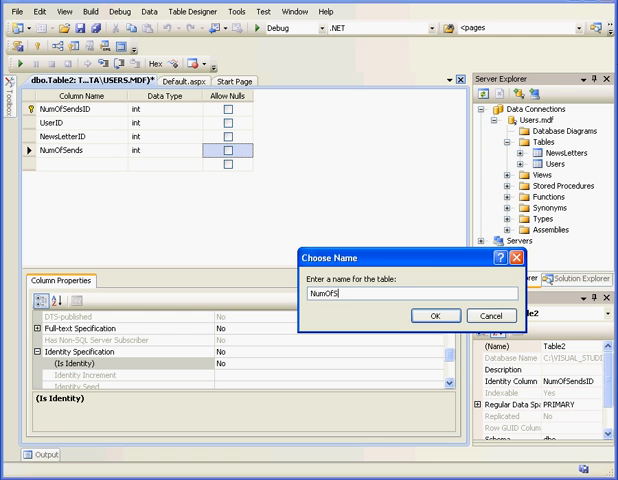
text(ends)
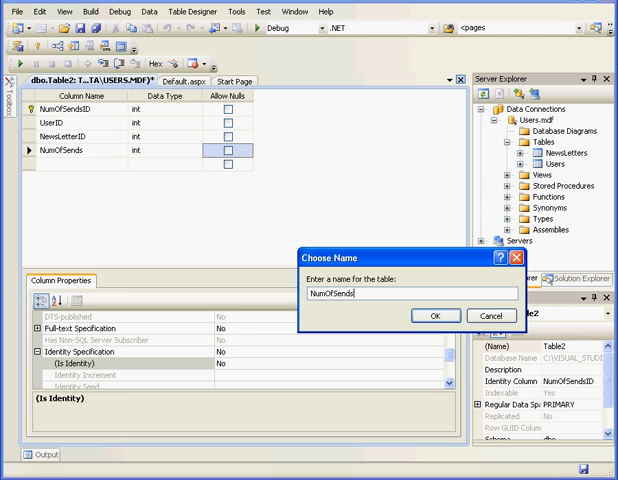
click(434, 315)
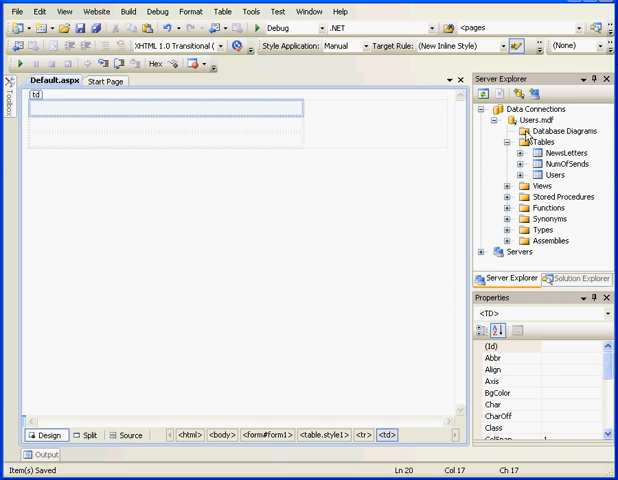
- Add a diagram containing NewsLetters, NumOfSends and Users, dragging the tables apart
right_click(523, 130)
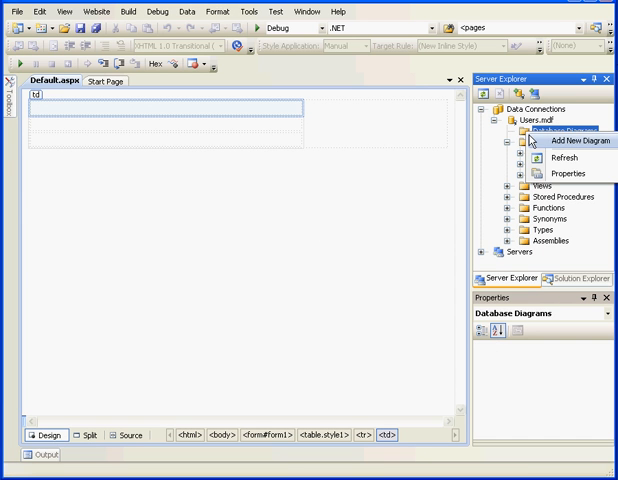
click(560, 151)
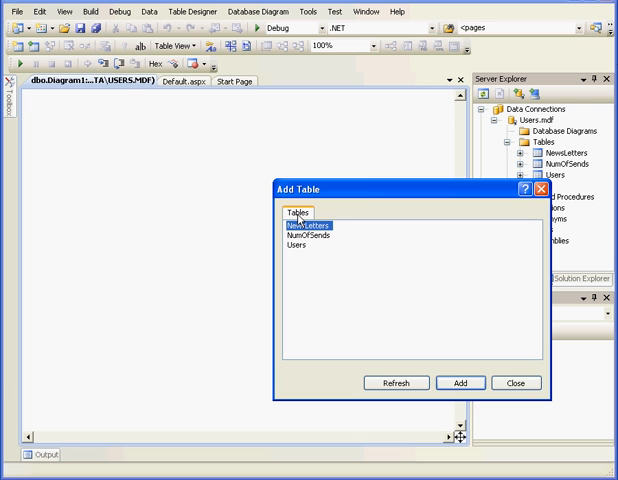
click(459, 383)
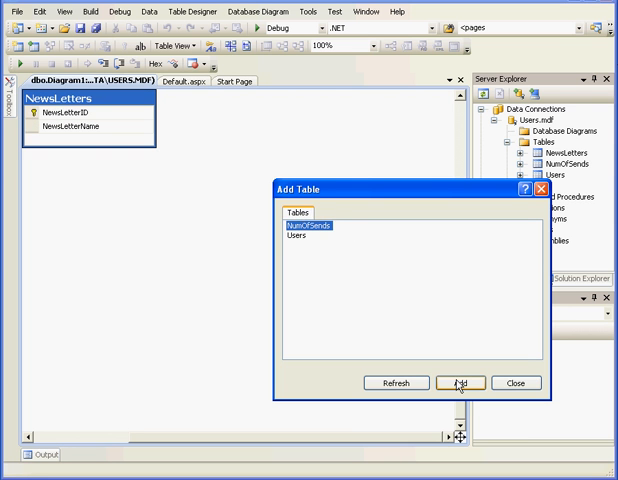
click(458, 382)
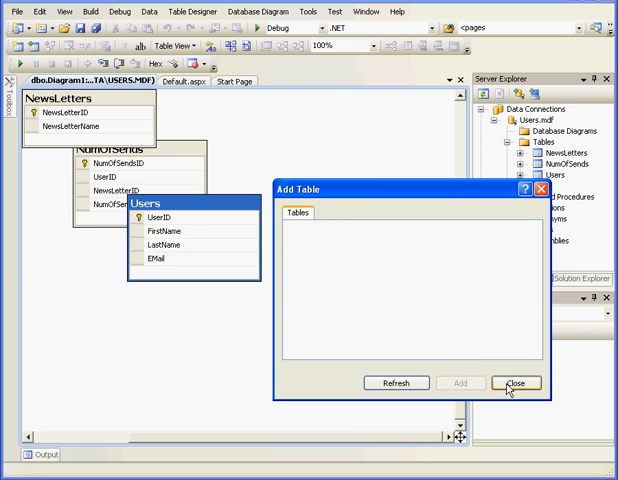
click(516, 382)
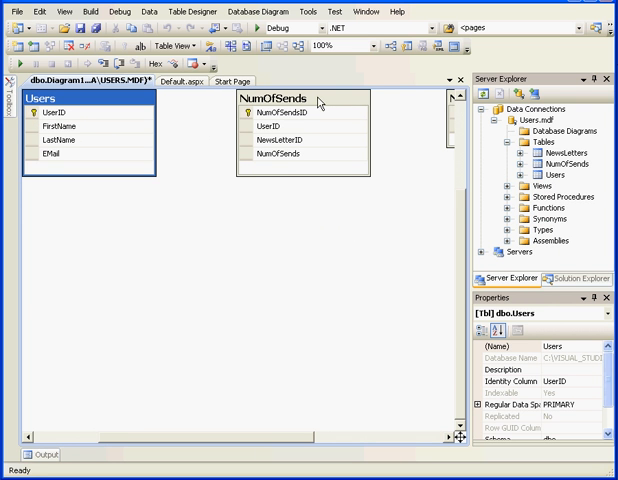
drag(280, 98, 200, 258)
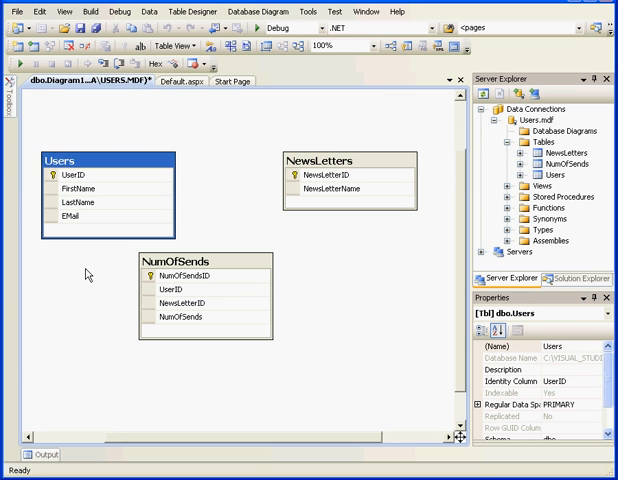
click(150, 295)
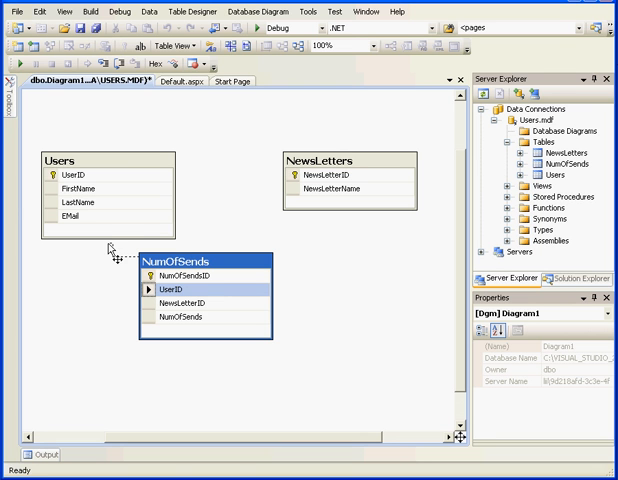
mouse_move(95, 216)
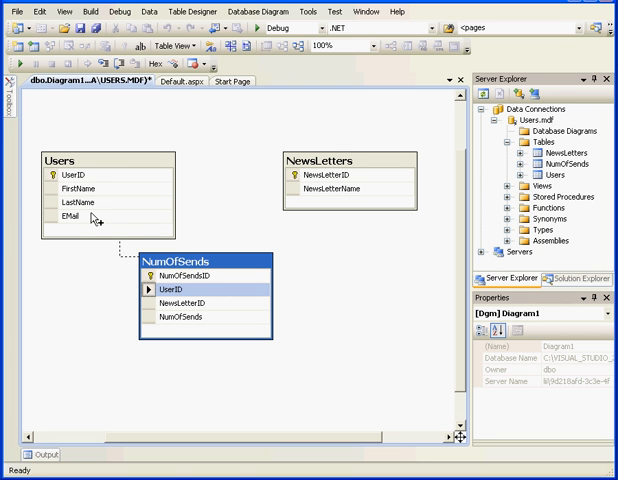
mouse_move(55, 175)
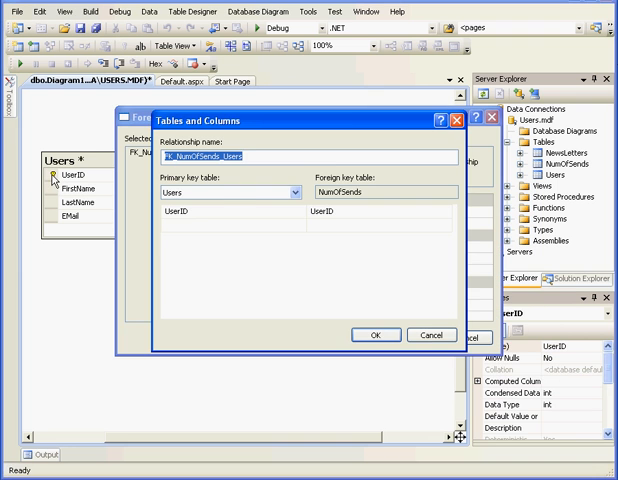
mouse_move(335, 263)
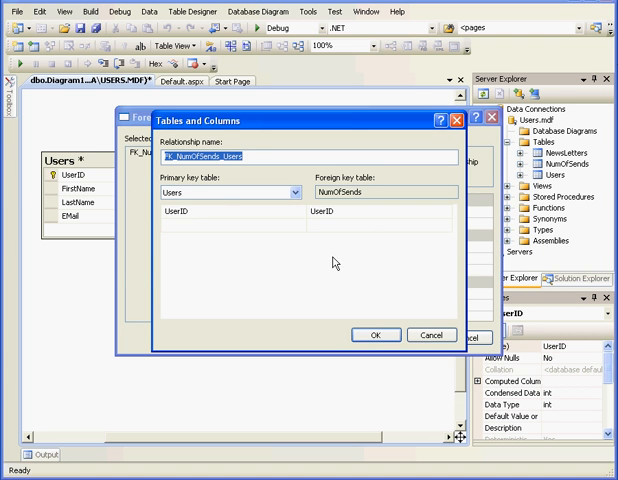
- Accept foreign keys linking NumOfSends UserID to Users and NewsLetterID to NewsLetters
click(376, 335)
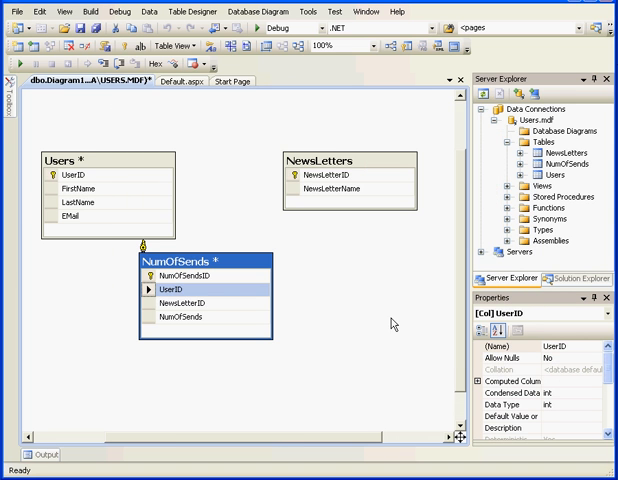
mouse_move(148, 311)
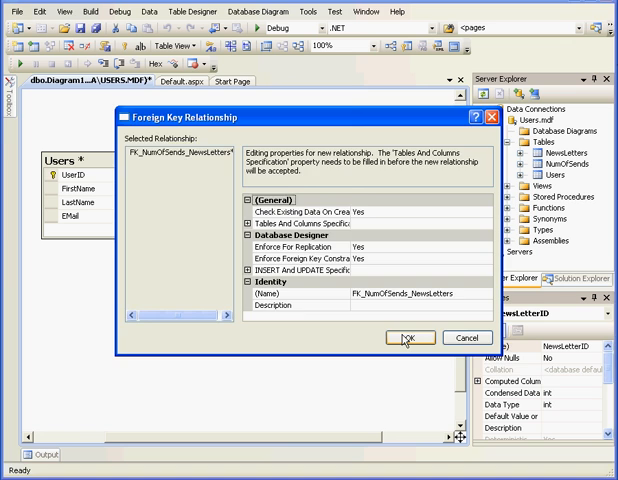
click(405, 336)
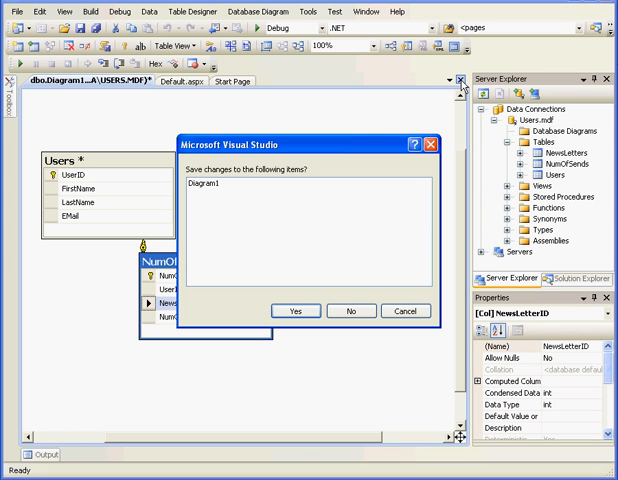
- Save the diagram as Diagram1 and confirm saving the affected tables
click(296, 310)
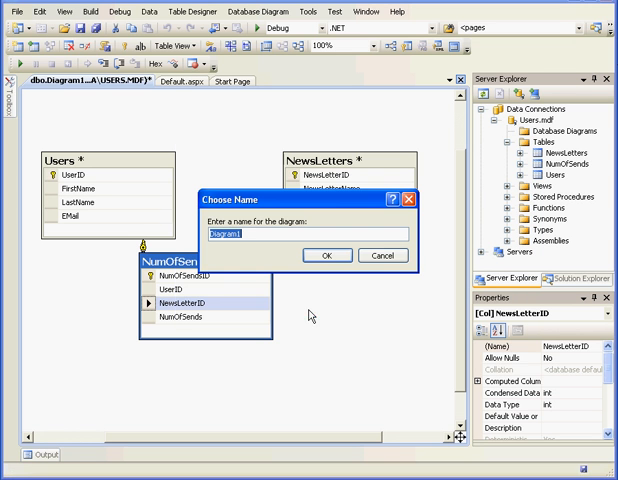
click(328, 255)
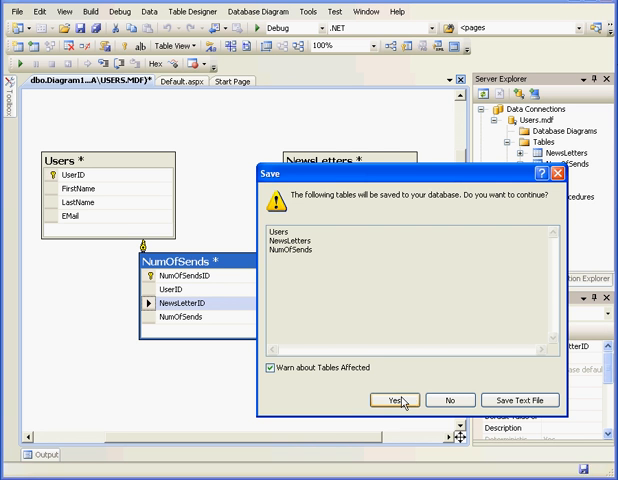
click(398, 399)
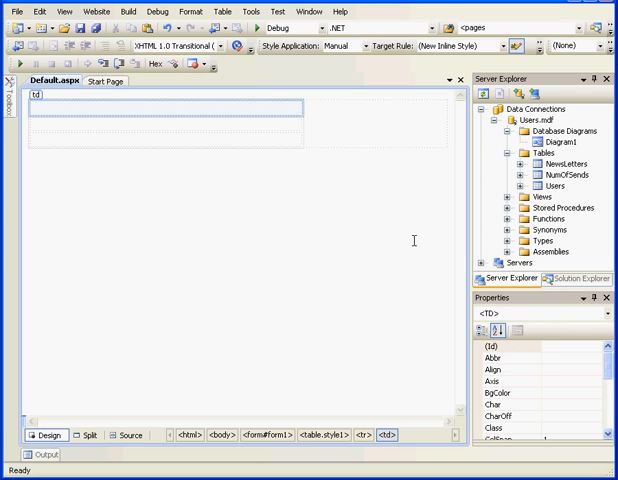
- Show the context menu for the NewsLetters table under Users.mdf Tables
right_click(550, 186)
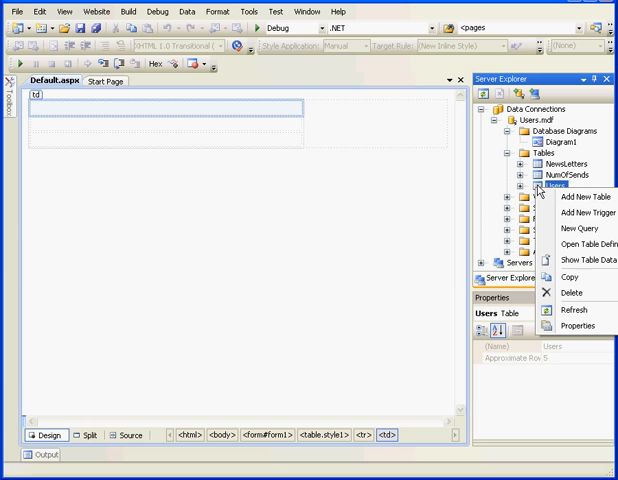
mouse_move(580, 262)
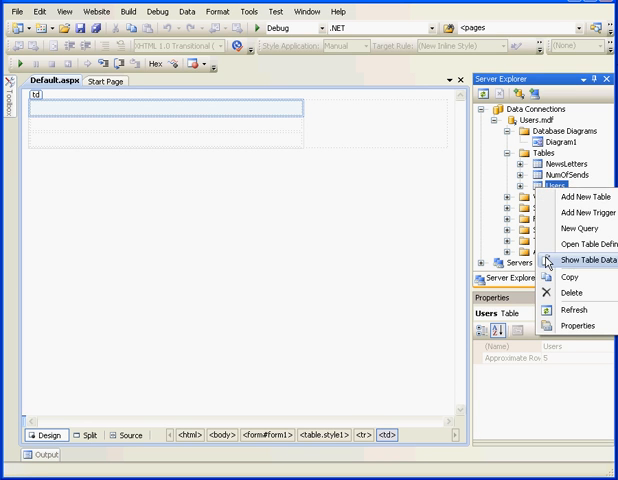
click(588, 262)
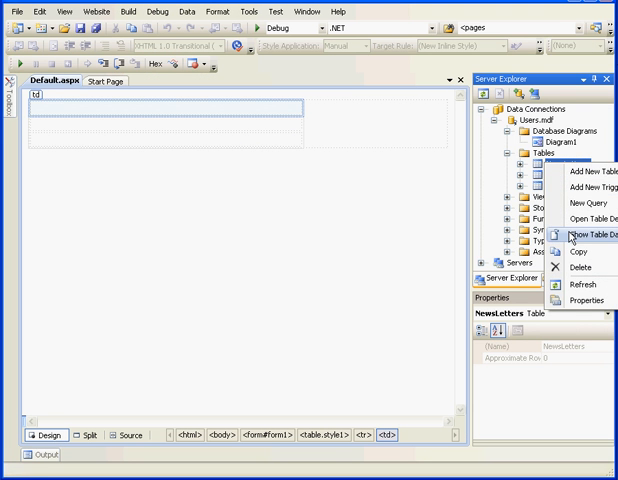
- Enter newsletter names E-mini and Options Trading into the NewsLetters table data
click(572, 237)
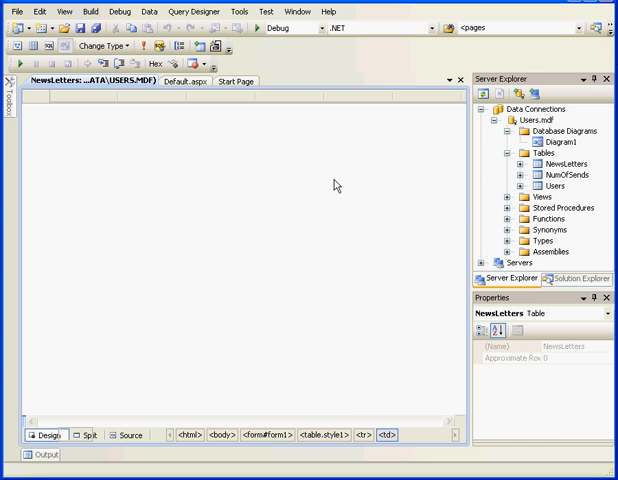
mouse_move(143, 140)
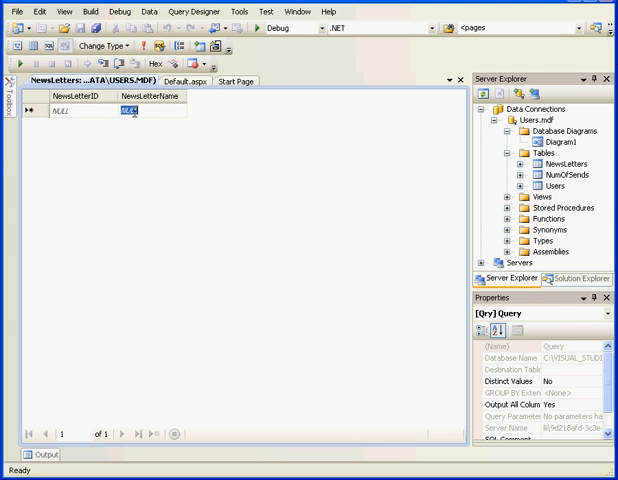
text(E)
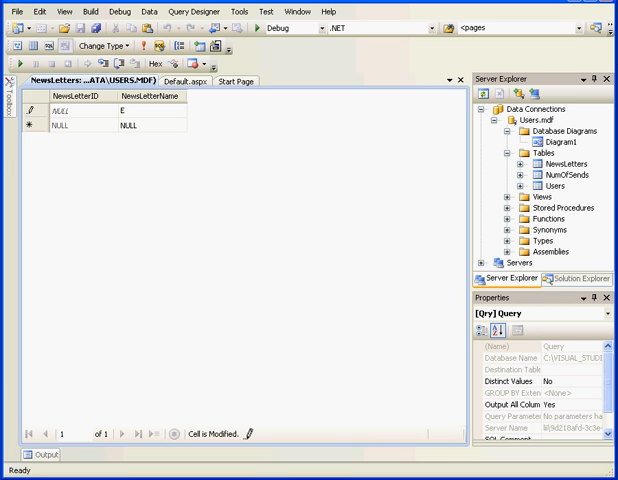
text(-mini)
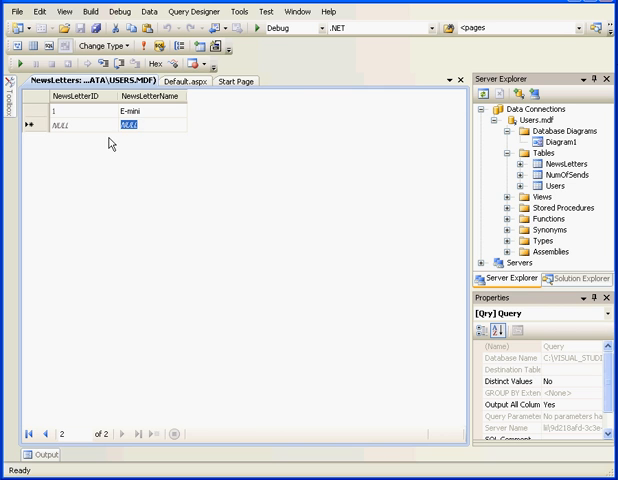
text(Option)
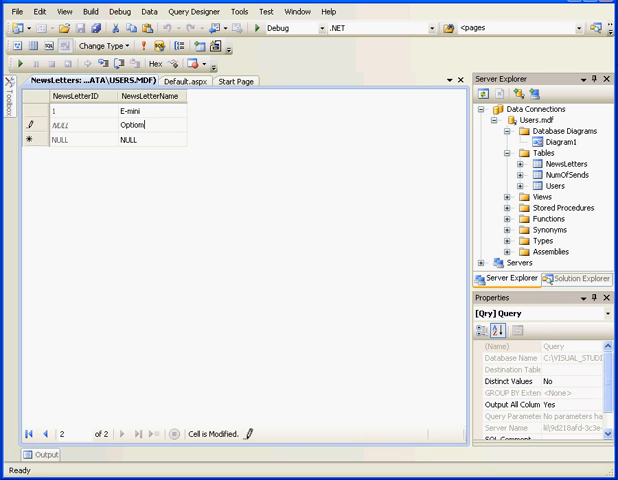
text(s)
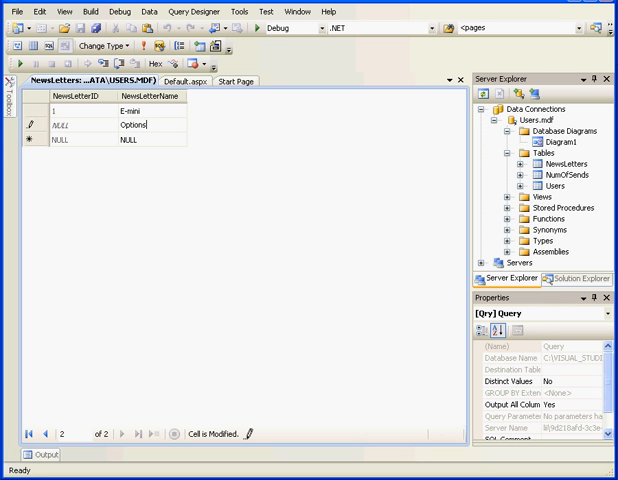
text(Trading)
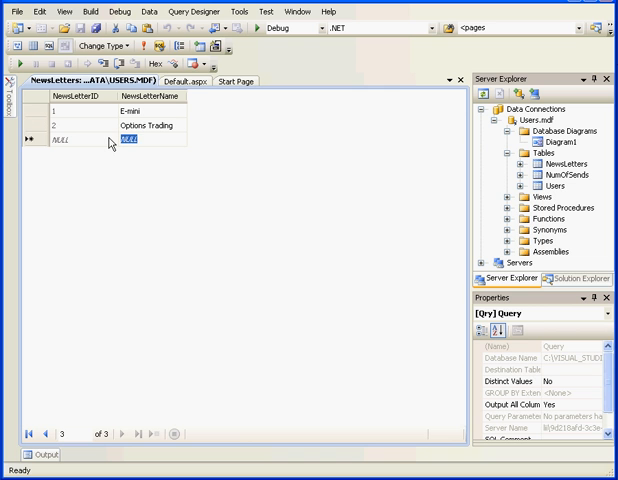
text(Fore)
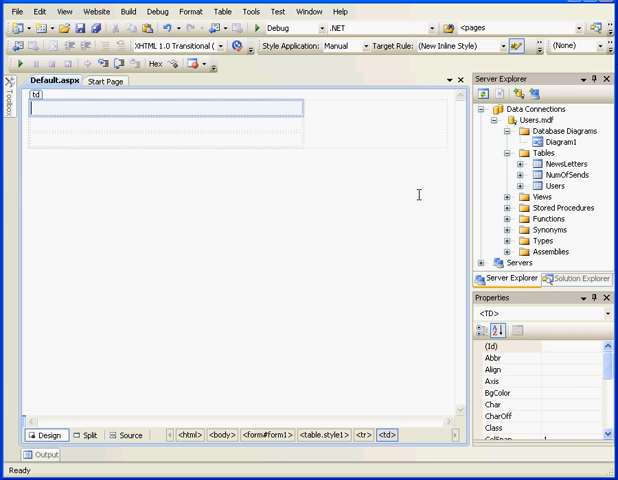
- Show the NumOfSends table data from its Server Explorer context menu
right_click(555, 177)
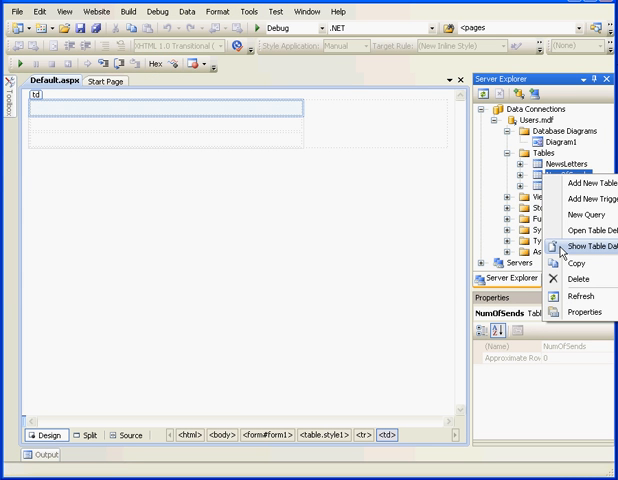
click(575, 246)
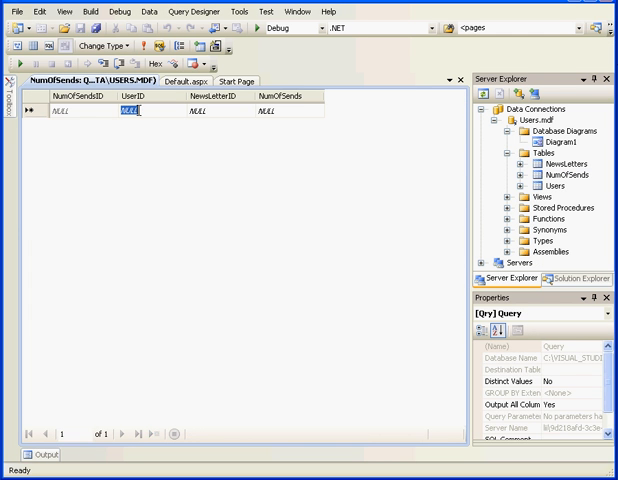
- Enter NumOfSends rows with UserID, NewsLetterID and send count values (1, 5, 7, 2, 3)
text(1)
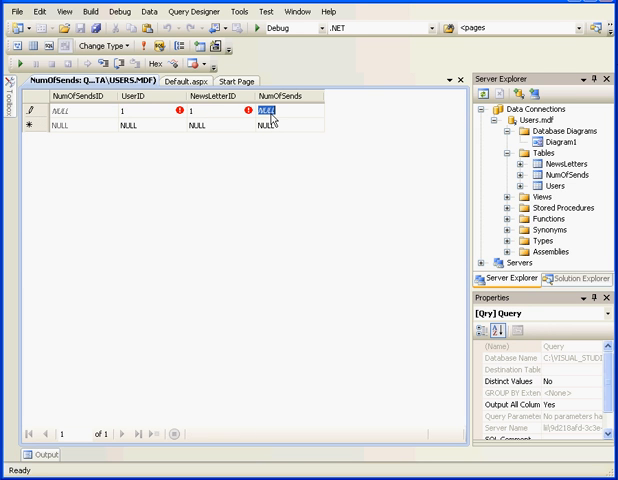
text(5)
click(221, 125)
text(2)
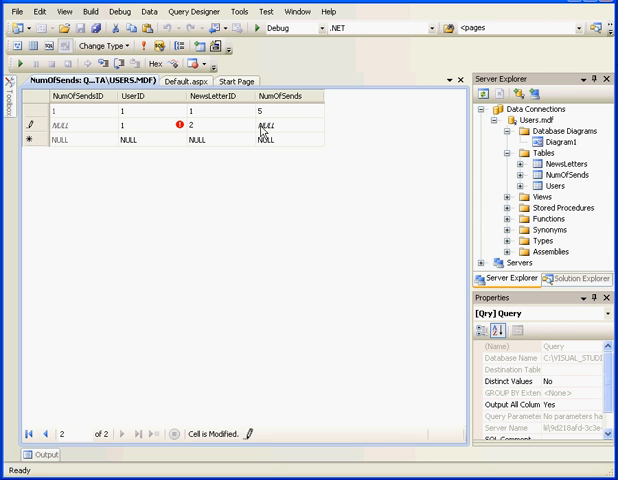
text(7)
click(152, 139)
text(1)
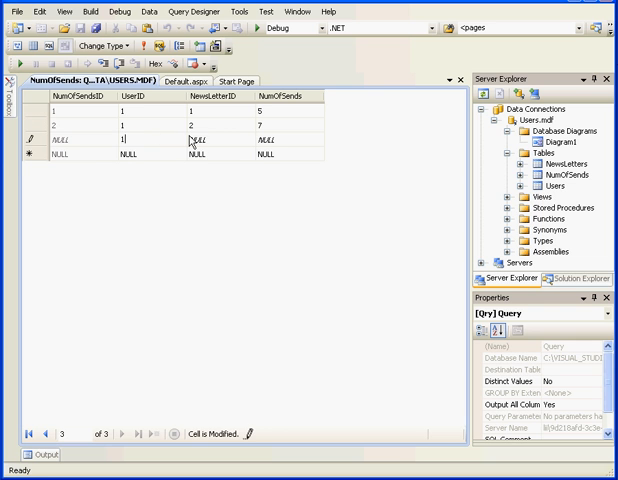
click(205, 138)
text(3)
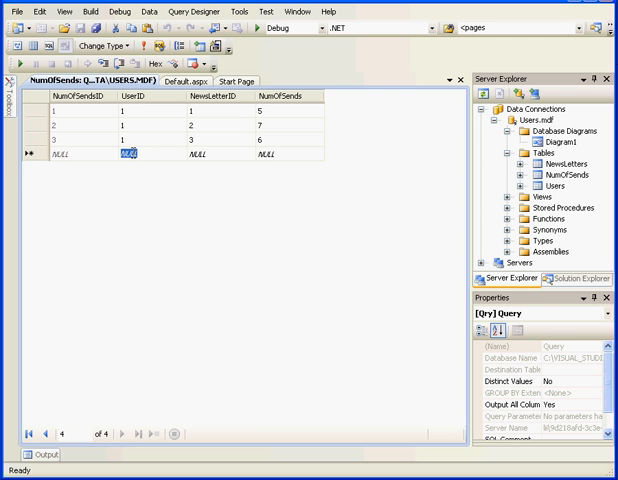
text(2)
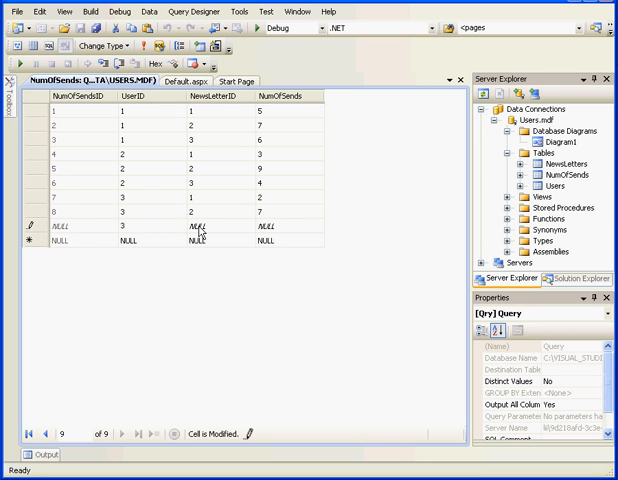
text(3)
text(5)
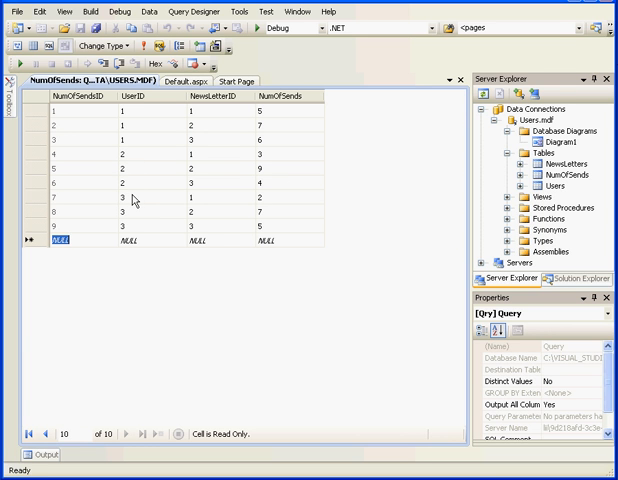
mouse_move(135, 199)
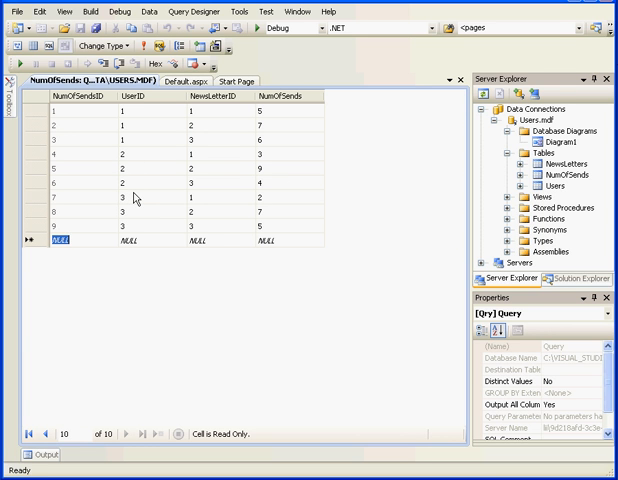
mouse_move(193, 163)
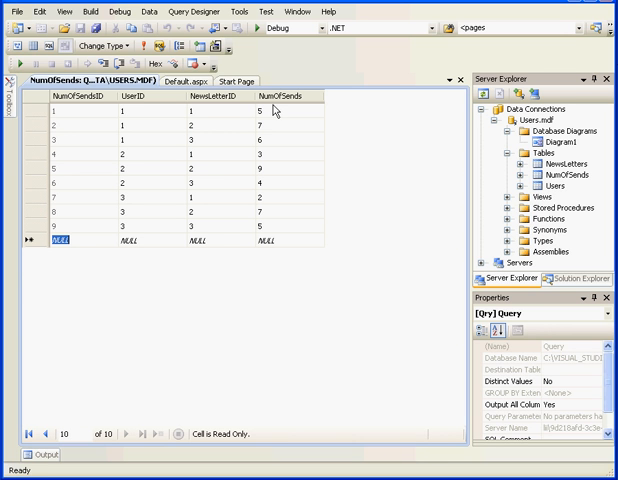
mouse_move(277, 117)
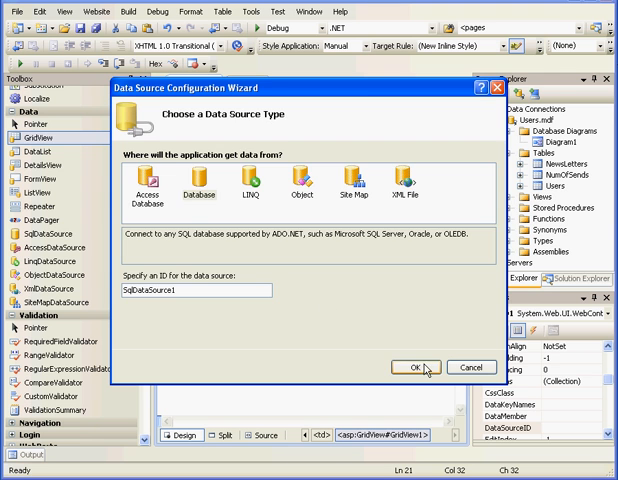
- Accept Database as the GridView's data source type
click(410, 367)
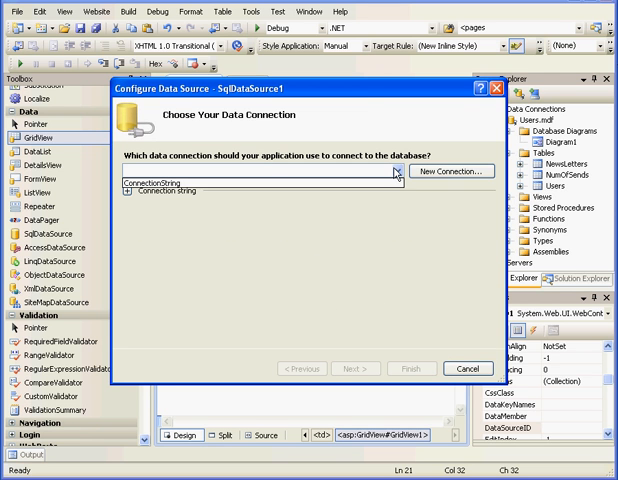